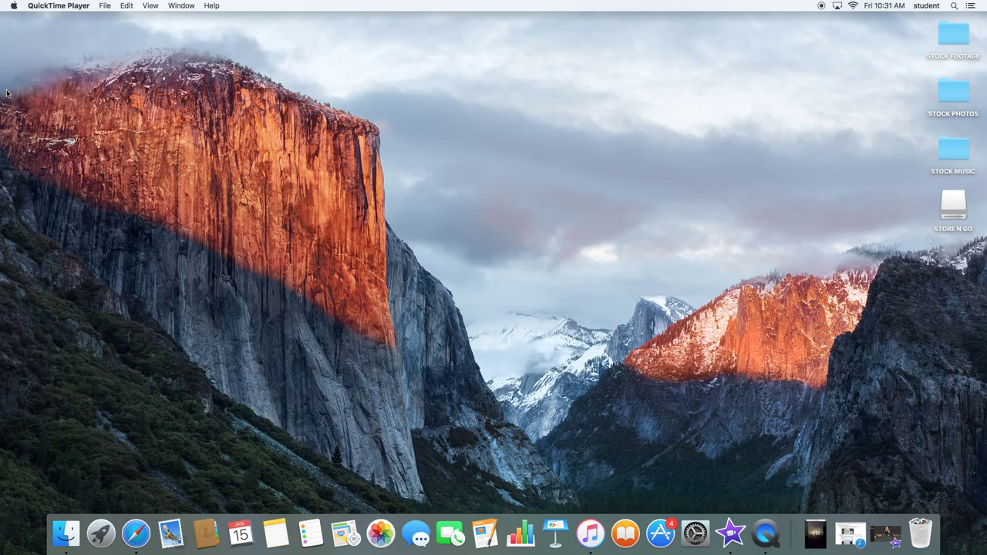
mouse_move(919, 529)
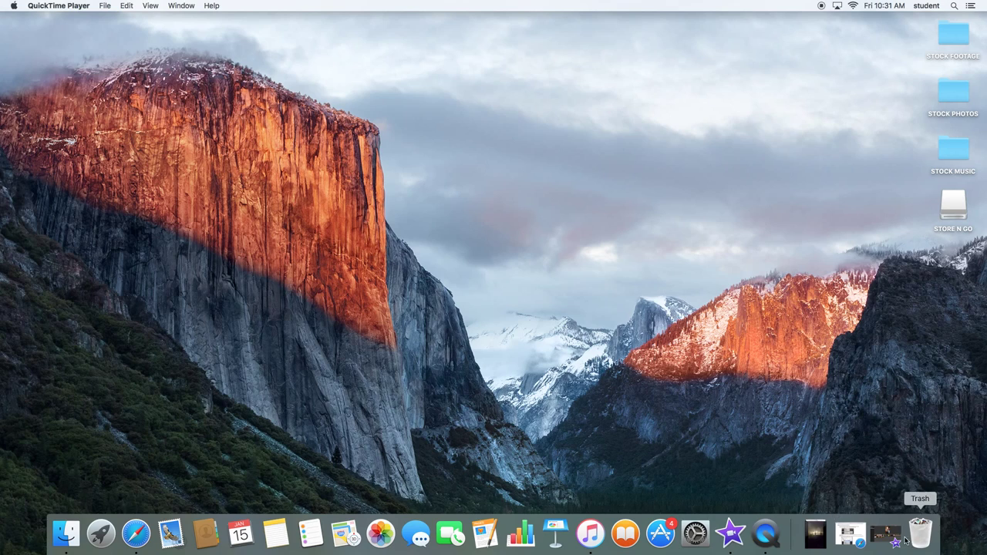
mouse_move(882, 543)
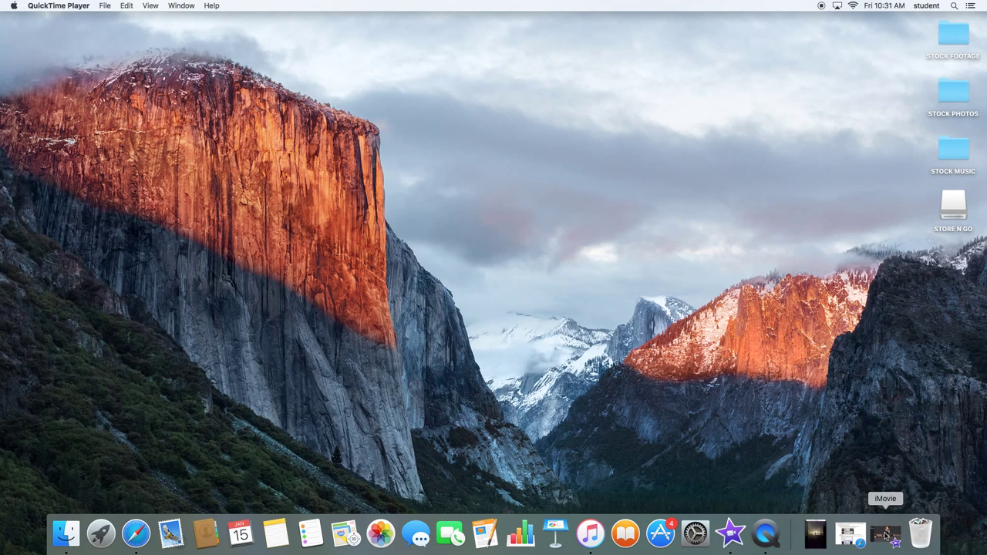
- Launch iMovie from the Dock and begin a new library via File > New Library
click(879, 532)
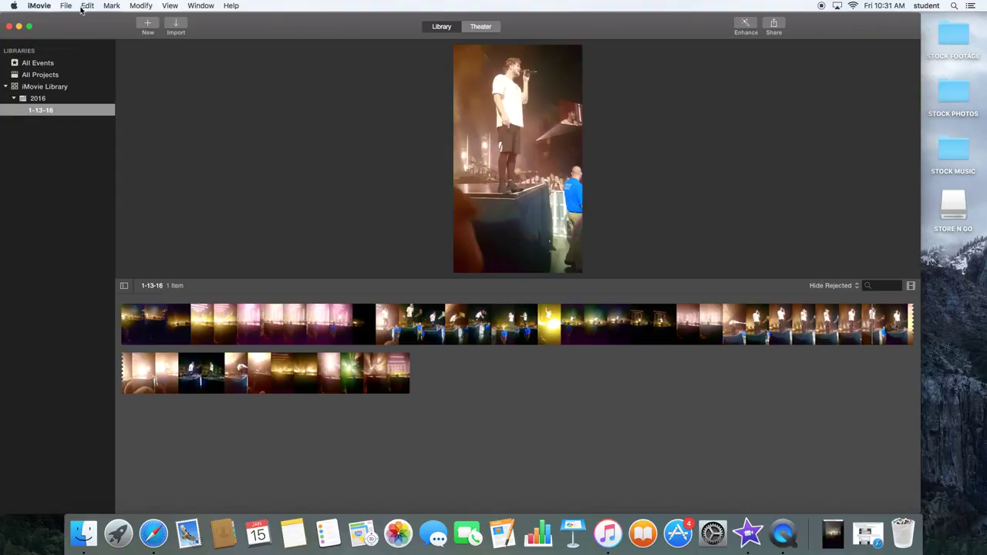
click(69, 6)
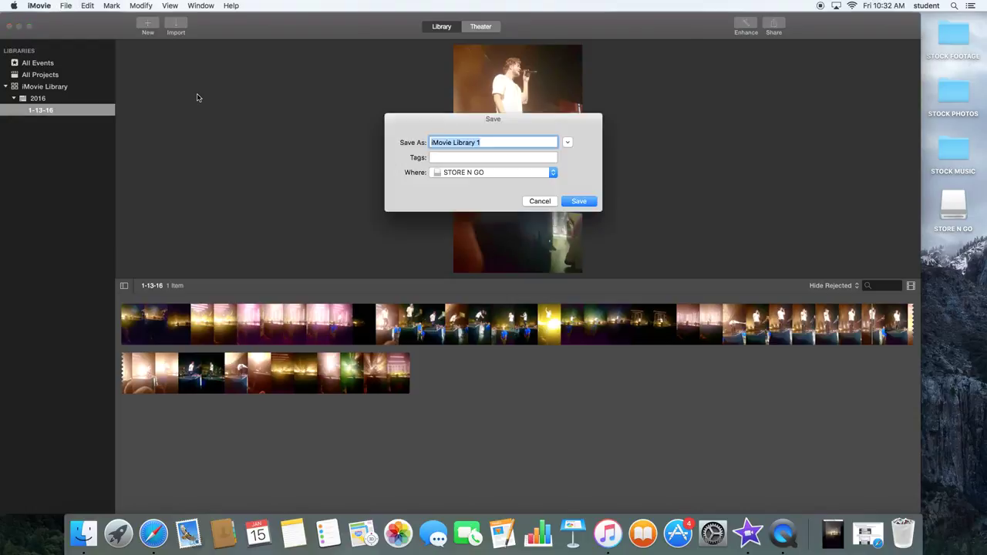
mouse_move(451, 107)
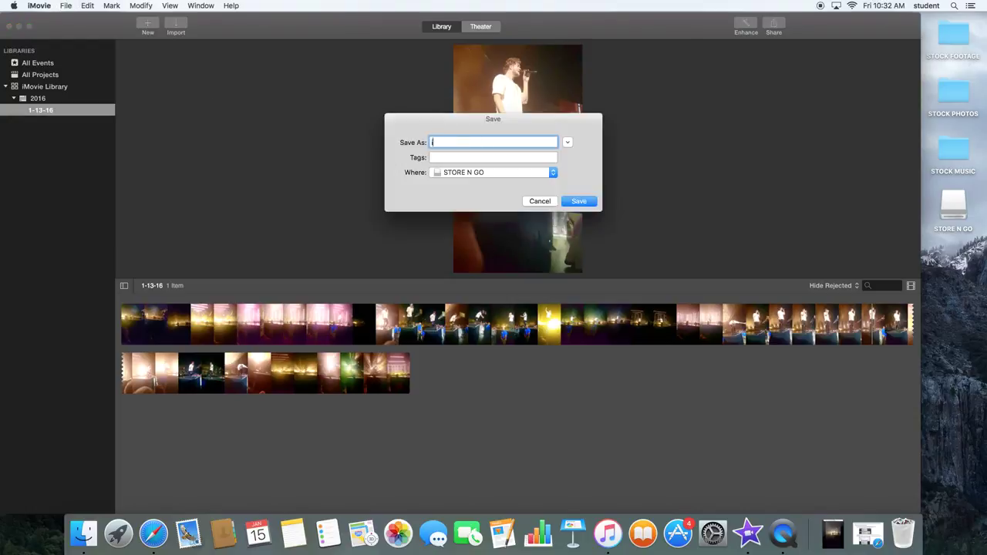
- Name the library 'iMovie Test 1' and keep STORE N GO as the save location
text(iMovie 1)
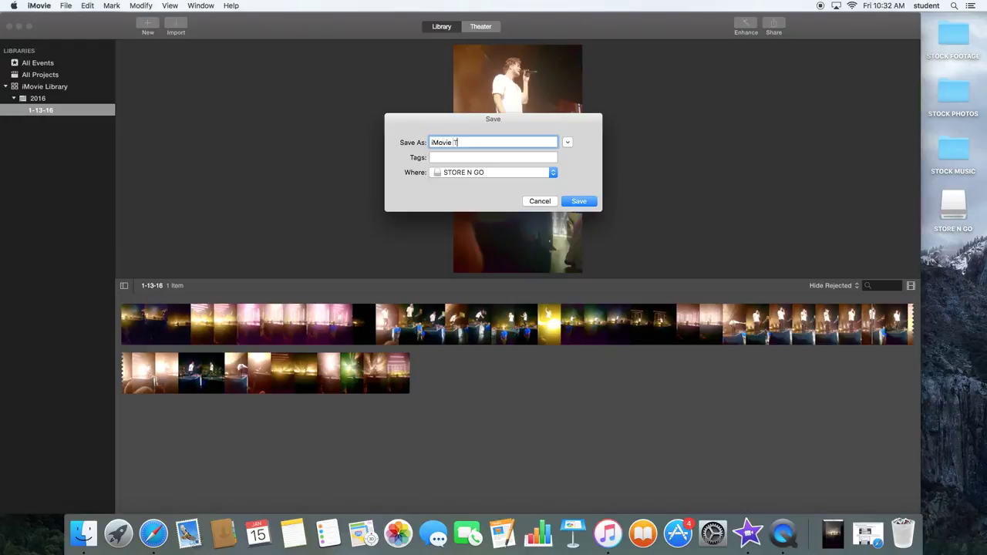
text(est 1)
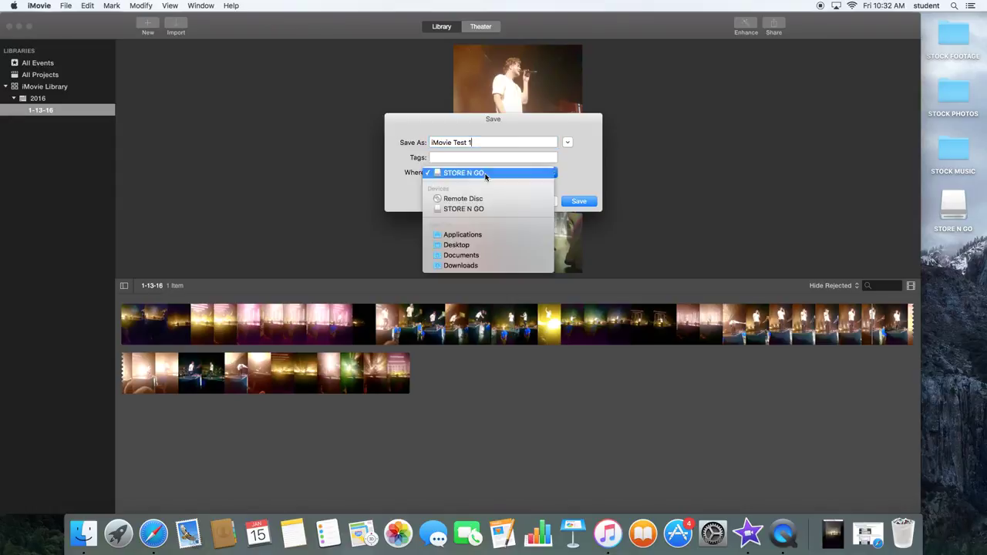
click(488, 173)
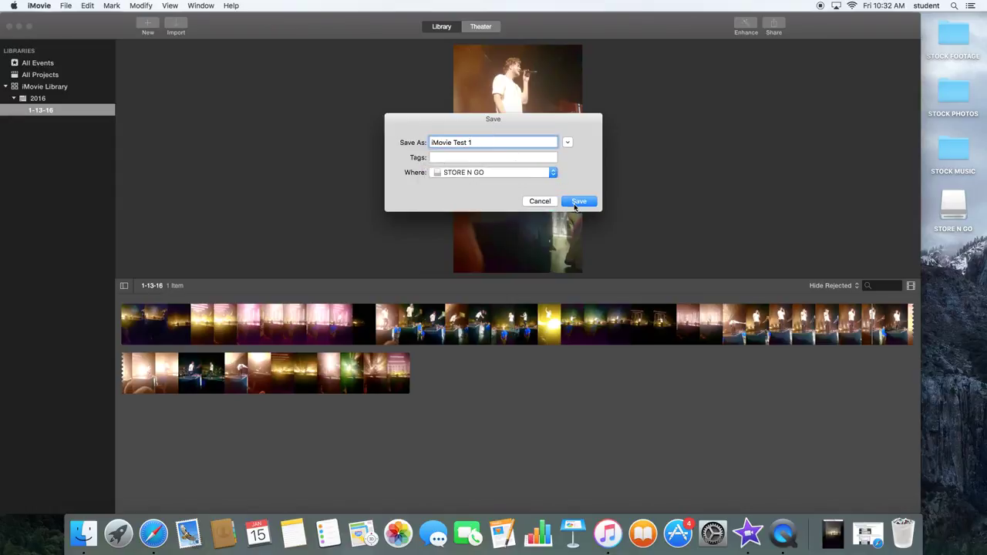
- Save the empty 'iMovie Test 1' library, then dismiss the Import Media window without importing
click(579, 201)
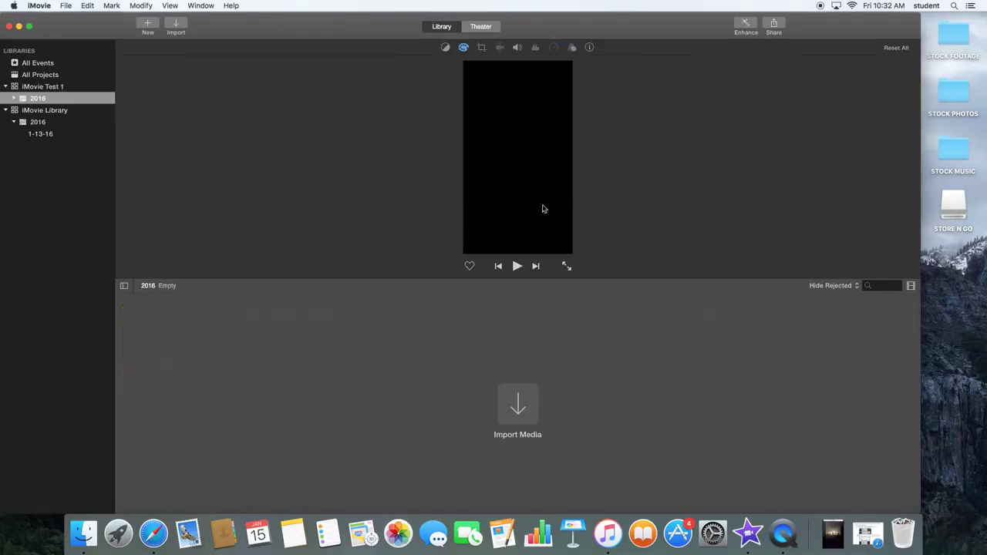
mouse_move(56, 99)
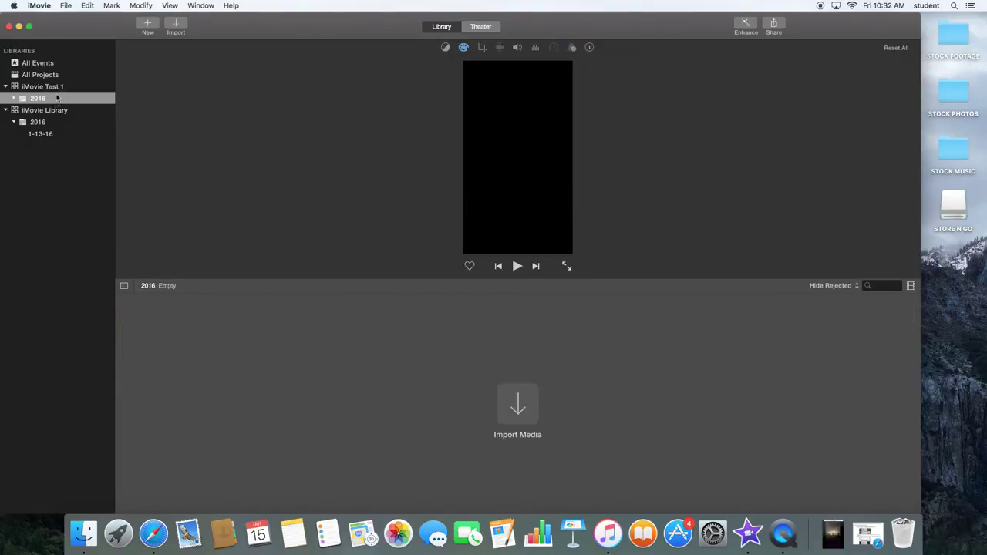
click(44, 86)
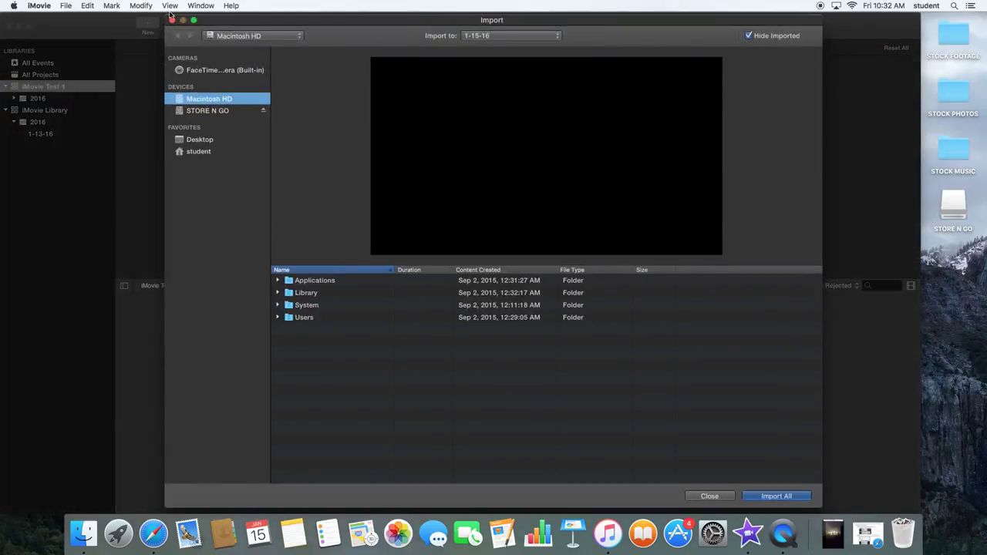
click(710, 497)
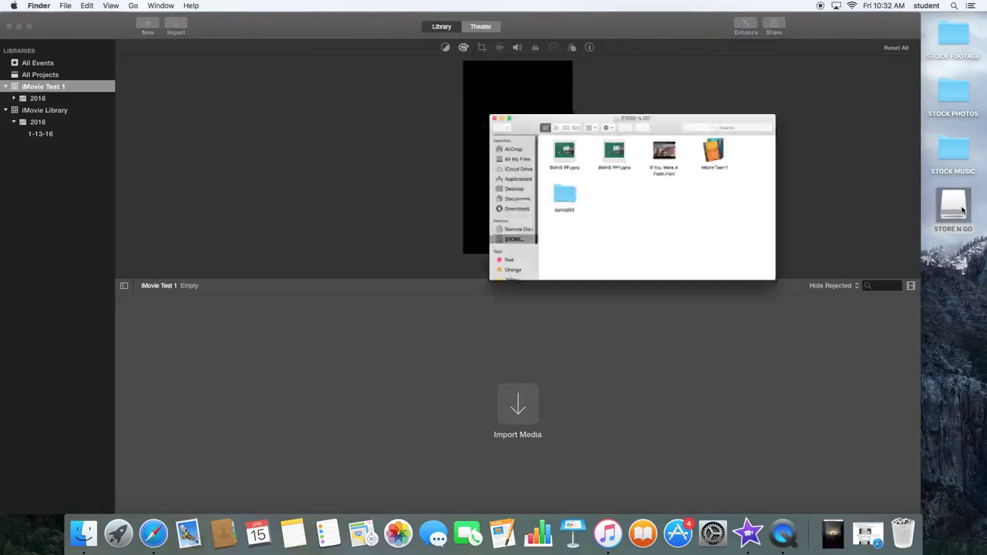
- Close the STORE N GO Finder window after checking the library file is there
click(627, 117)
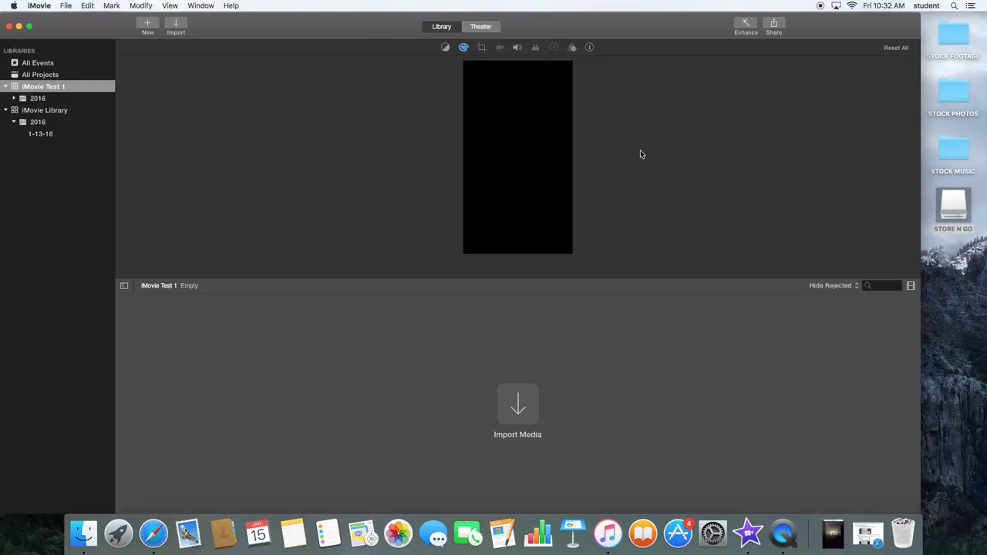
mouse_move(649, 151)
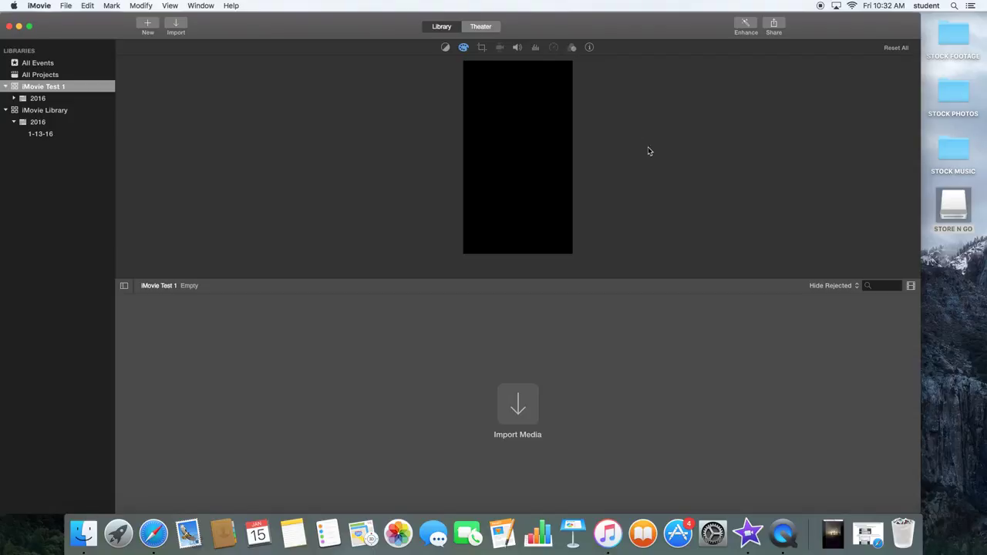